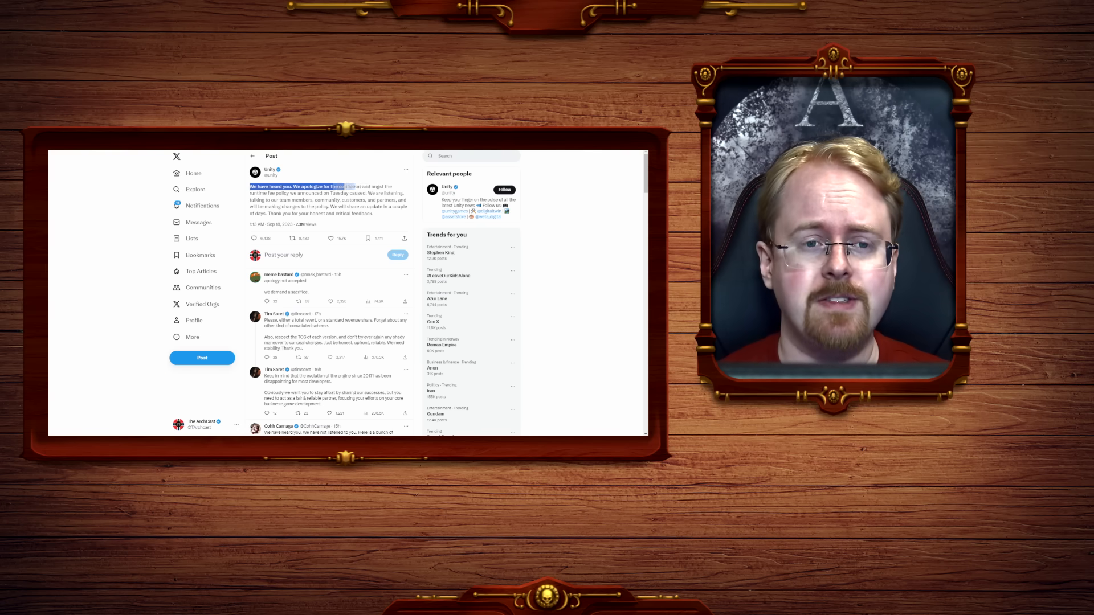
Highlight the full paragraph of Unity's apology post about the runtime fee policy.
{"action": "left_click_drag", "start_coordinate": [335, 186], "coordinate": [347, 193]}
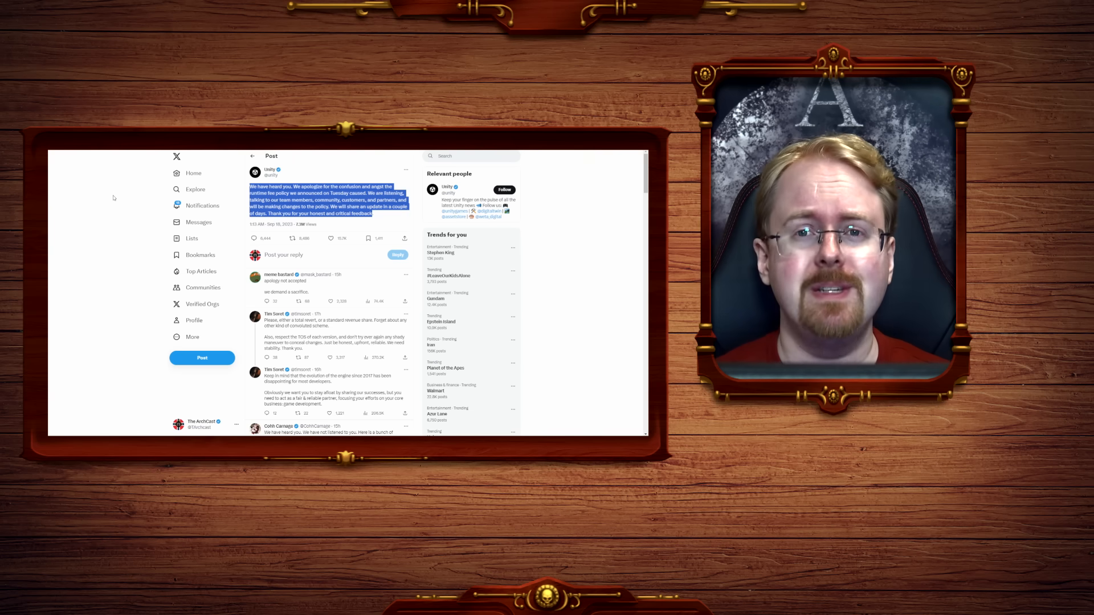
{"action": "left_click", "coordinate": [269, 172]}
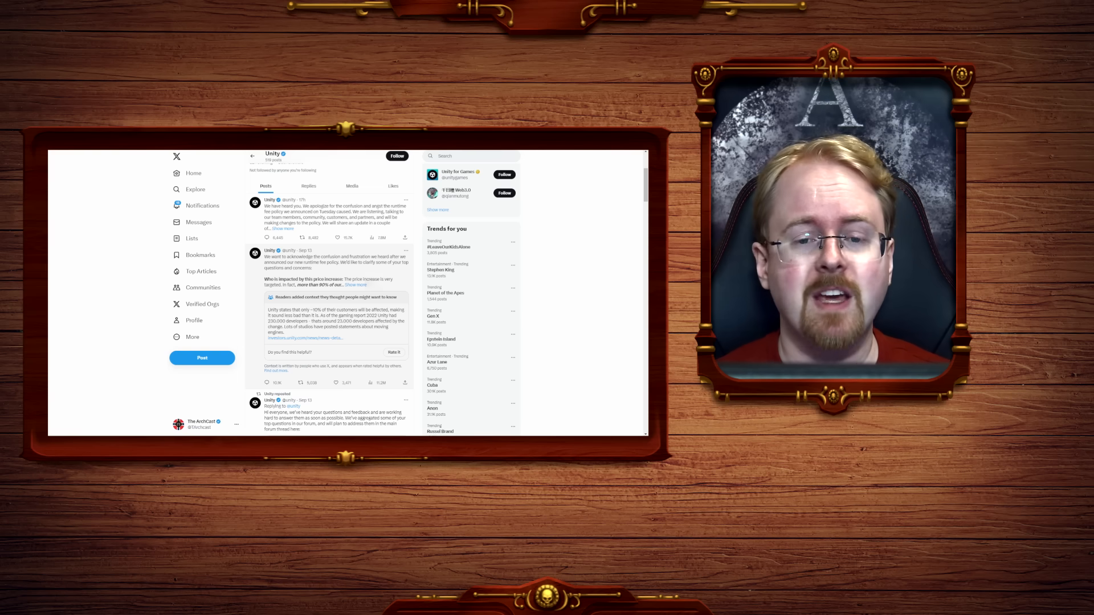
{"action": "mouse_move", "coordinate": [419, 275]}
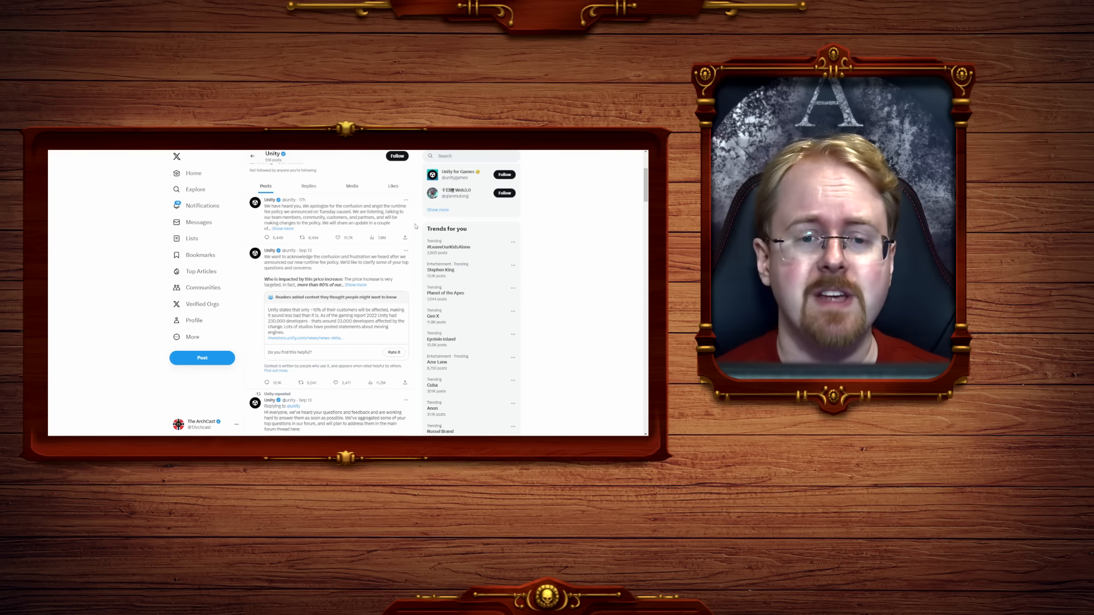
{"action": "mouse_move", "coordinate": [418, 266]}
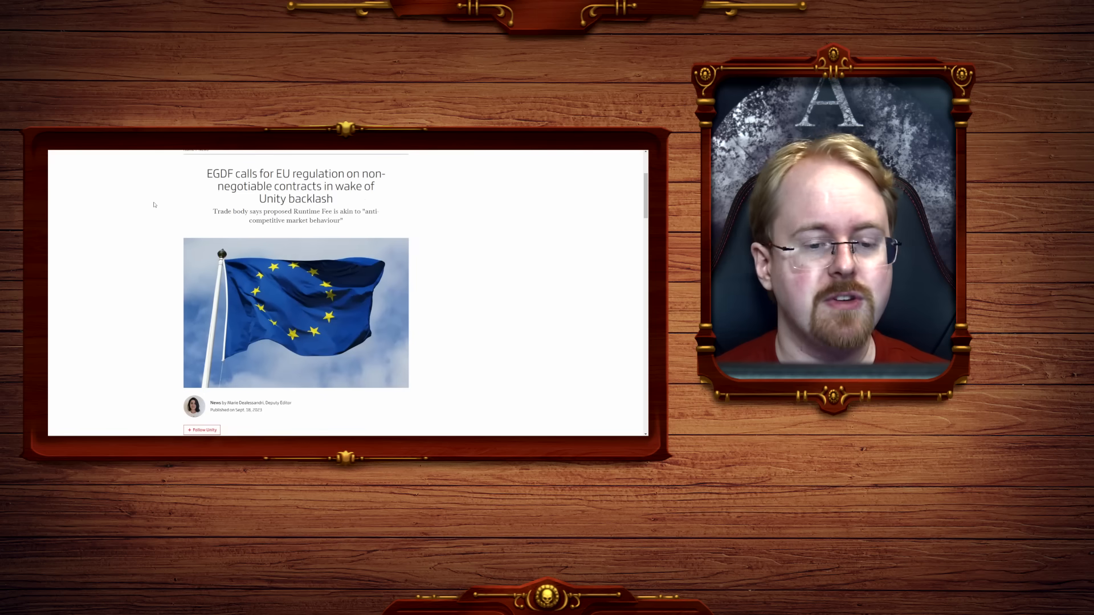
{"action": "mouse_move", "coordinate": [207, 174]}
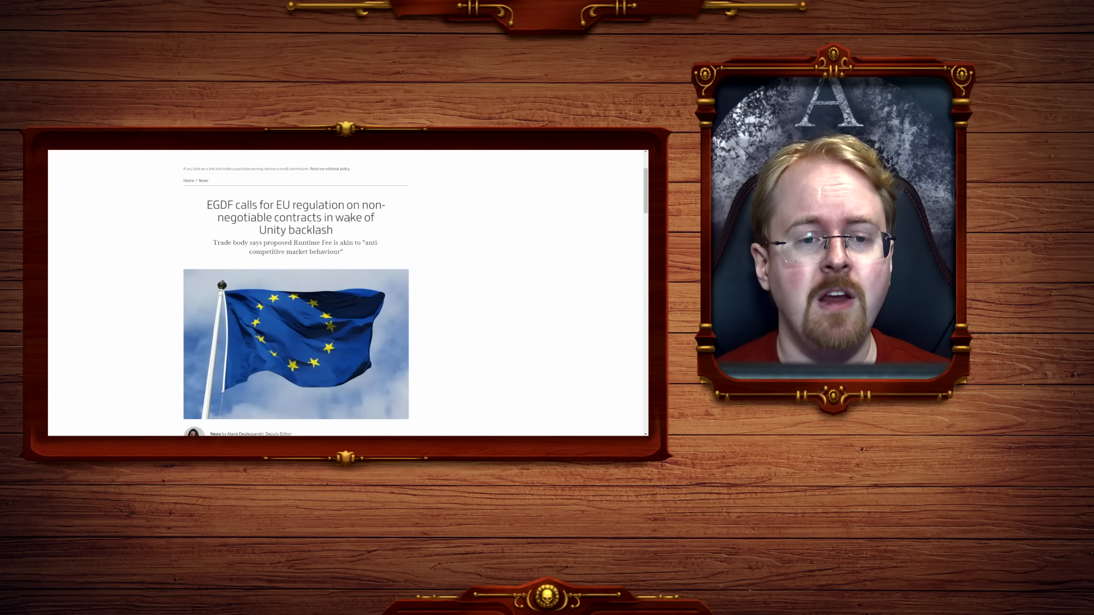
Highlight the sentence about the Commission providing market certainty in the GamesIndustry.biz article.
{"action": "scroll", "scroll_direction": "down", "scroll_amount": 3}
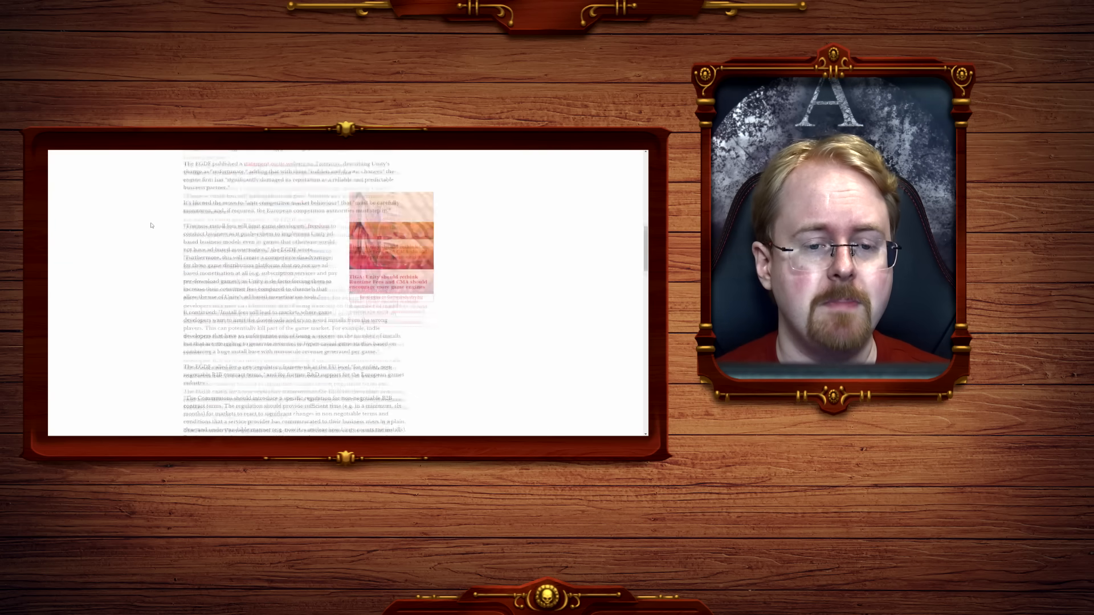
{"action": "scroll", "scroll_direction": "down", "scroll_amount": 3}
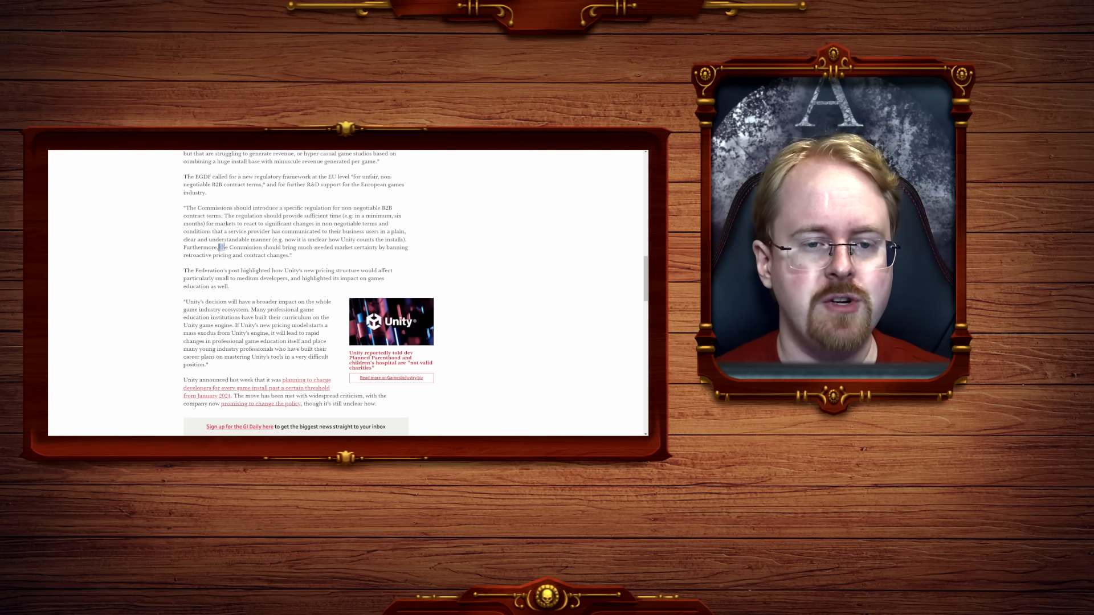
{"action": "left_click_drag", "start_coordinate": [219, 247], "coordinate": [377, 247]}
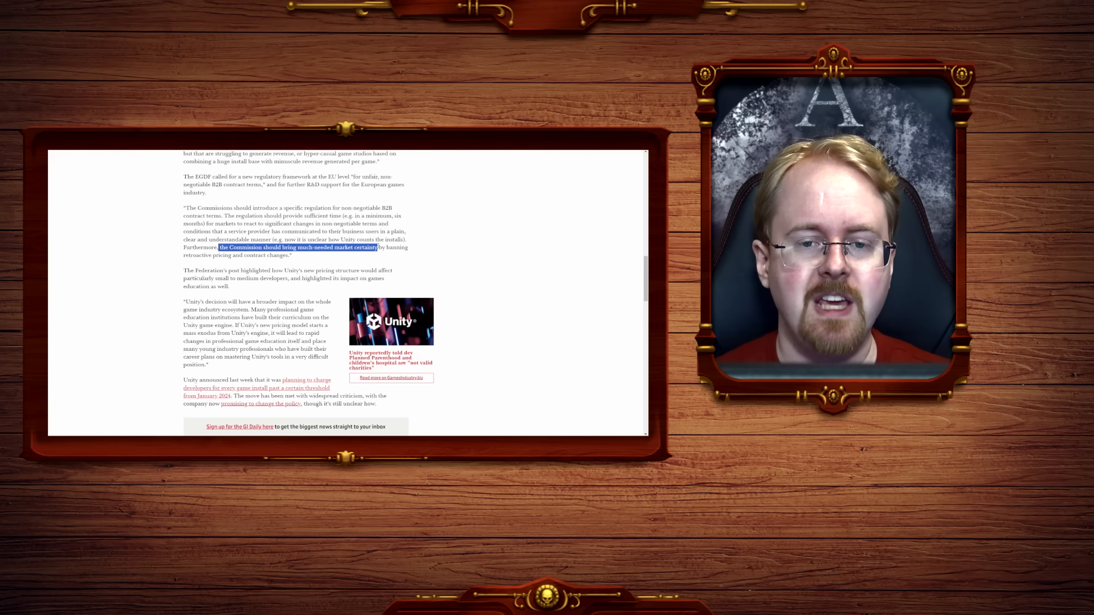
{"action": "left_click_drag", "start_coordinate": [377, 247], "coordinate": [213, 254]}
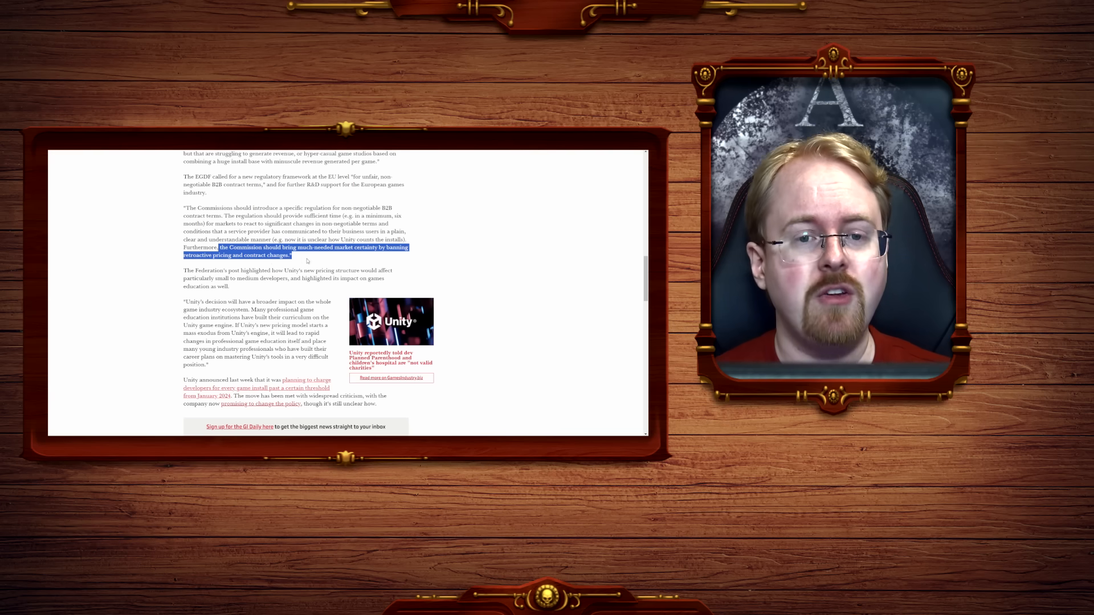
{"action": "scroll", "scroll_direction": "up", "scroll_amount": 3}
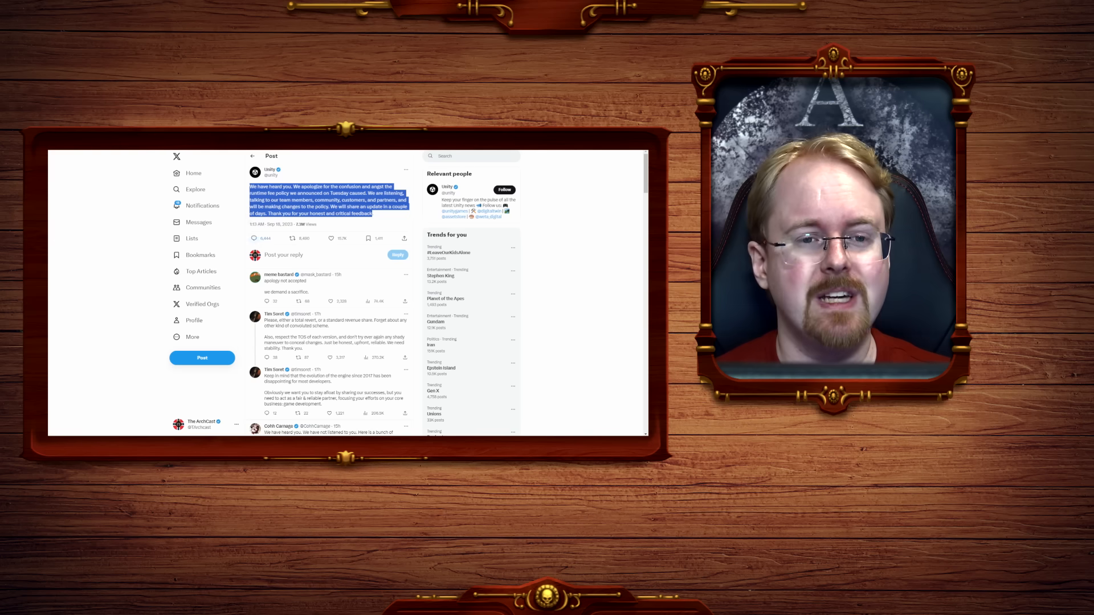
Switch to the GamesIndustry.biz article about Unity and invalid charities.
{"action": "left_click", "coordinate": [556, 254]}
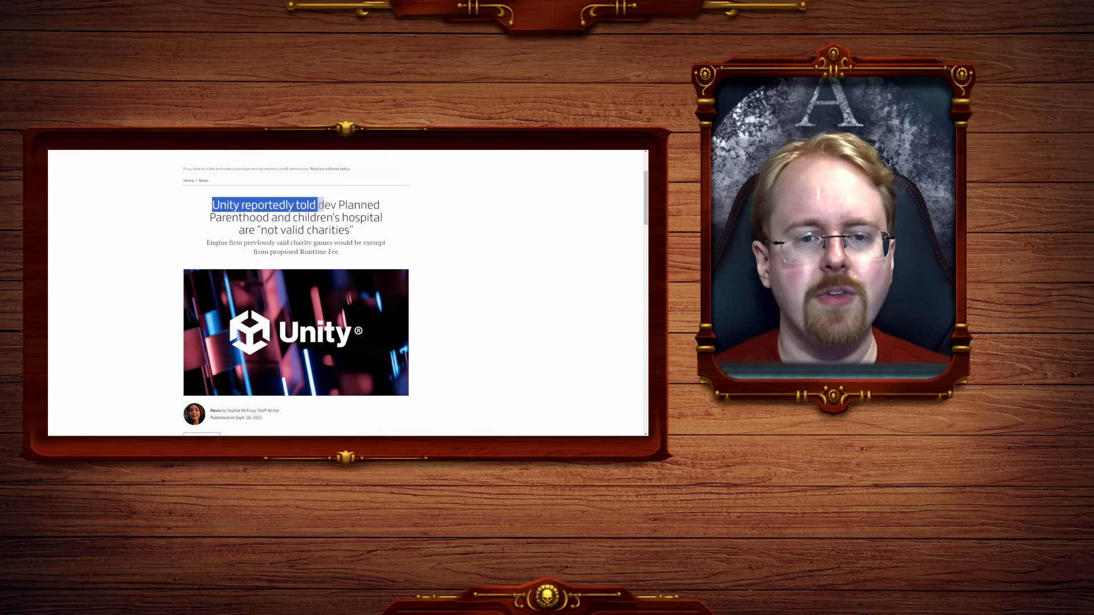
{"action": "left_click_drag", "start_coordinate": [315, 204], "coordinate": [383, 216]}
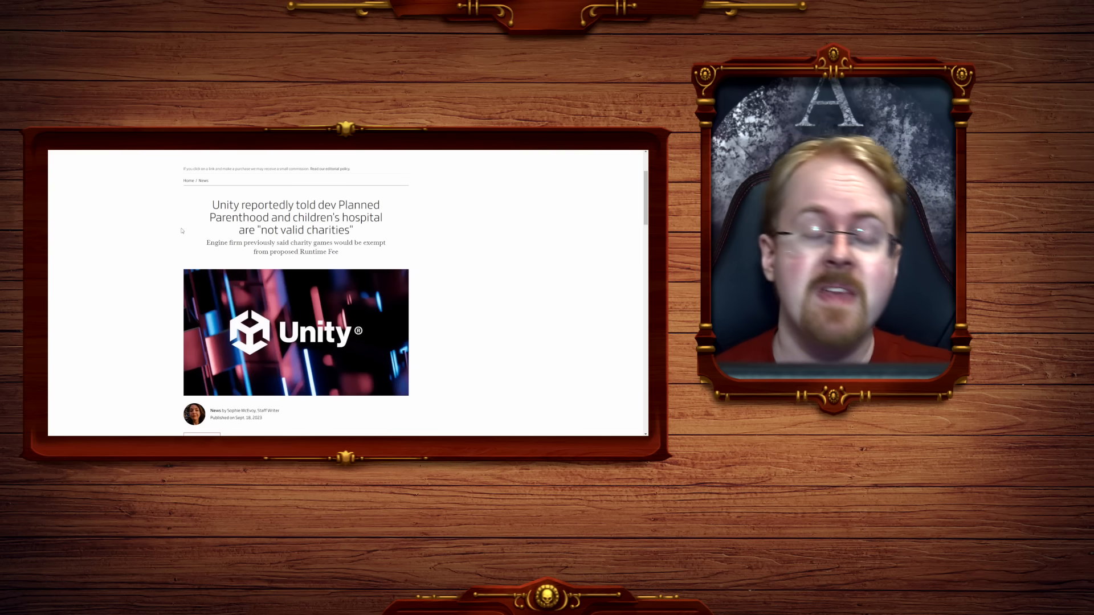
{"action": "double_click", "coordinate": [313, 216]}
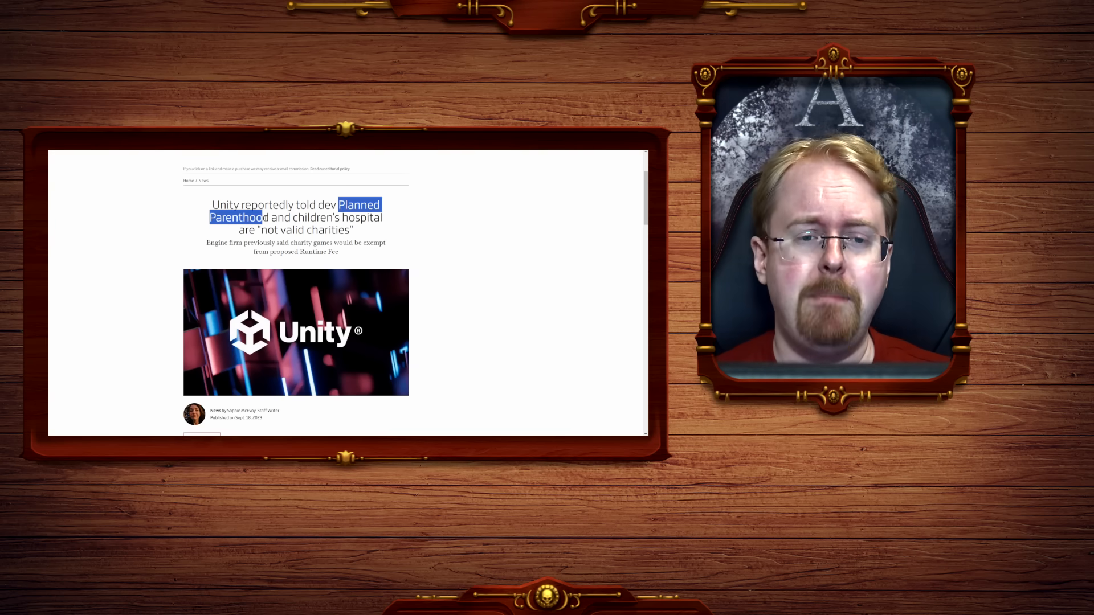
{"action": "left_click", "coordinate": [418, 256]}
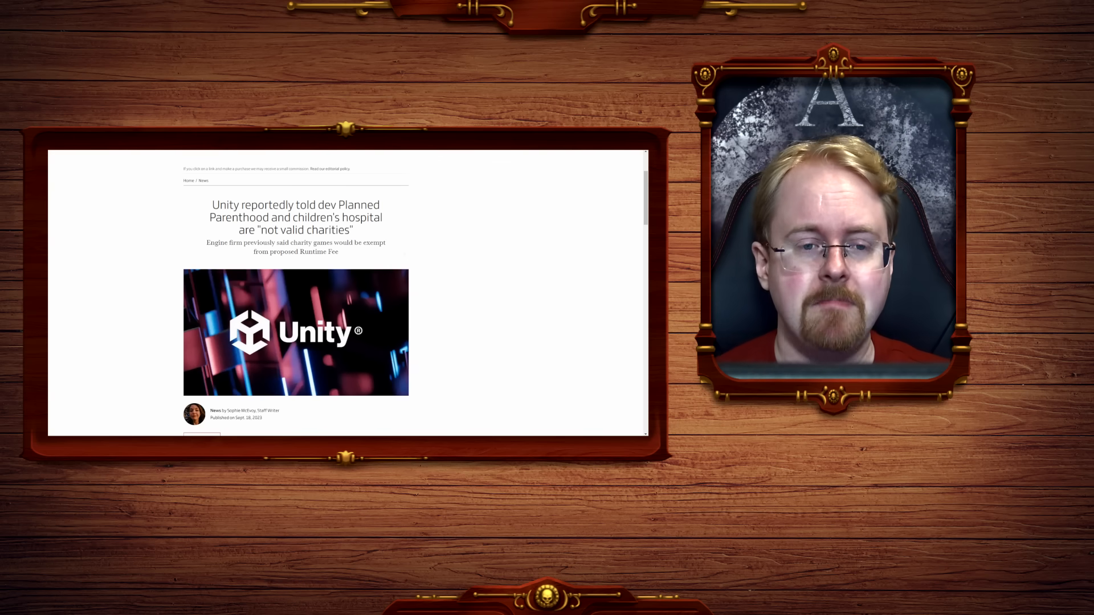
Scroll the charities article to its opening paragraphs about Planned Parenthood and back.
{"action": "scroll", "scroll_direction": "down", "scroll_amount": 3}
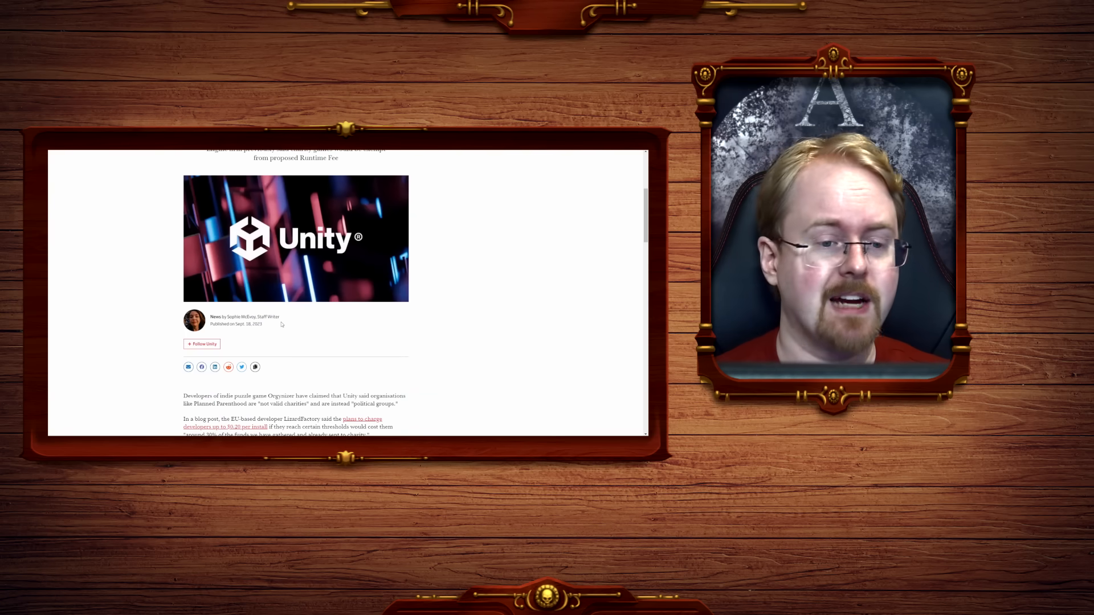
{"action": "scroll", "scroll_direction": "up", "scroll_amount": 3}
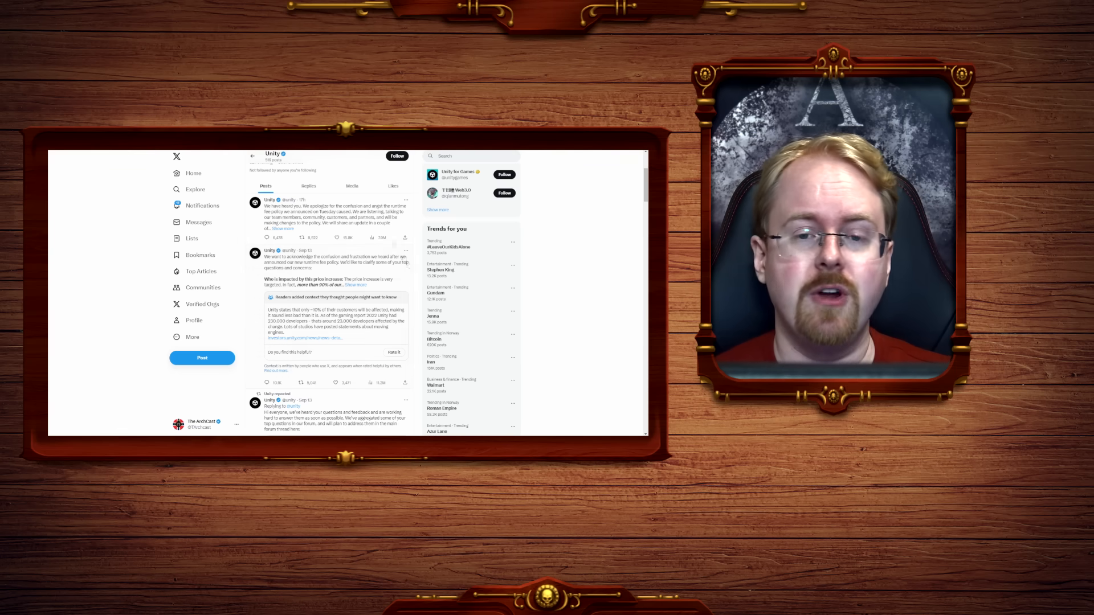
Scroll Unity's X profile up to its bio and account details.
{"action": "scroll", "scroll_direction": "up", "scroll_amount": 3}
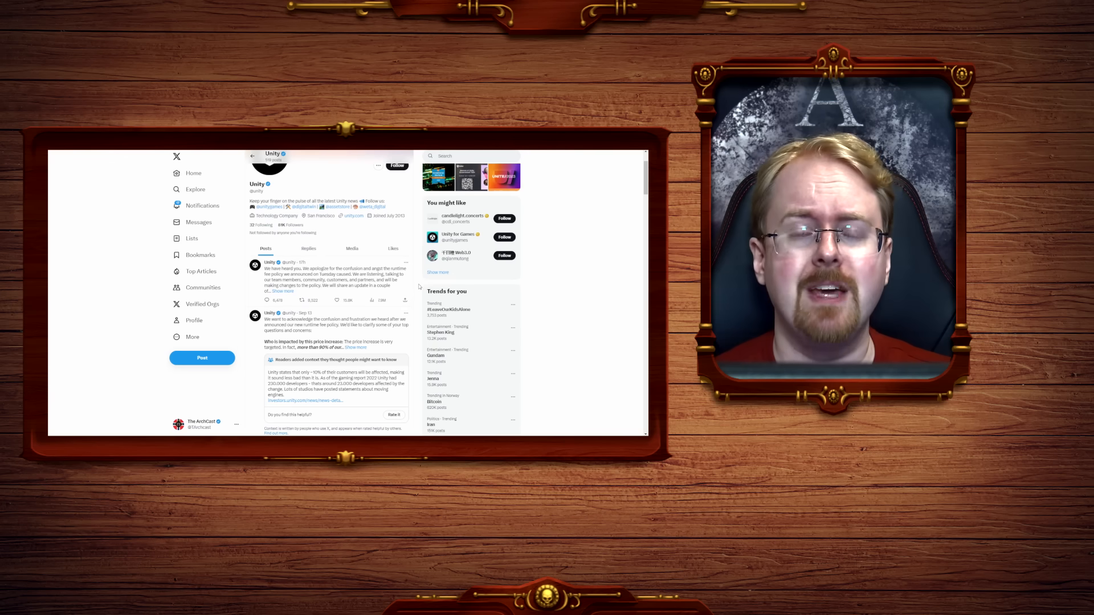